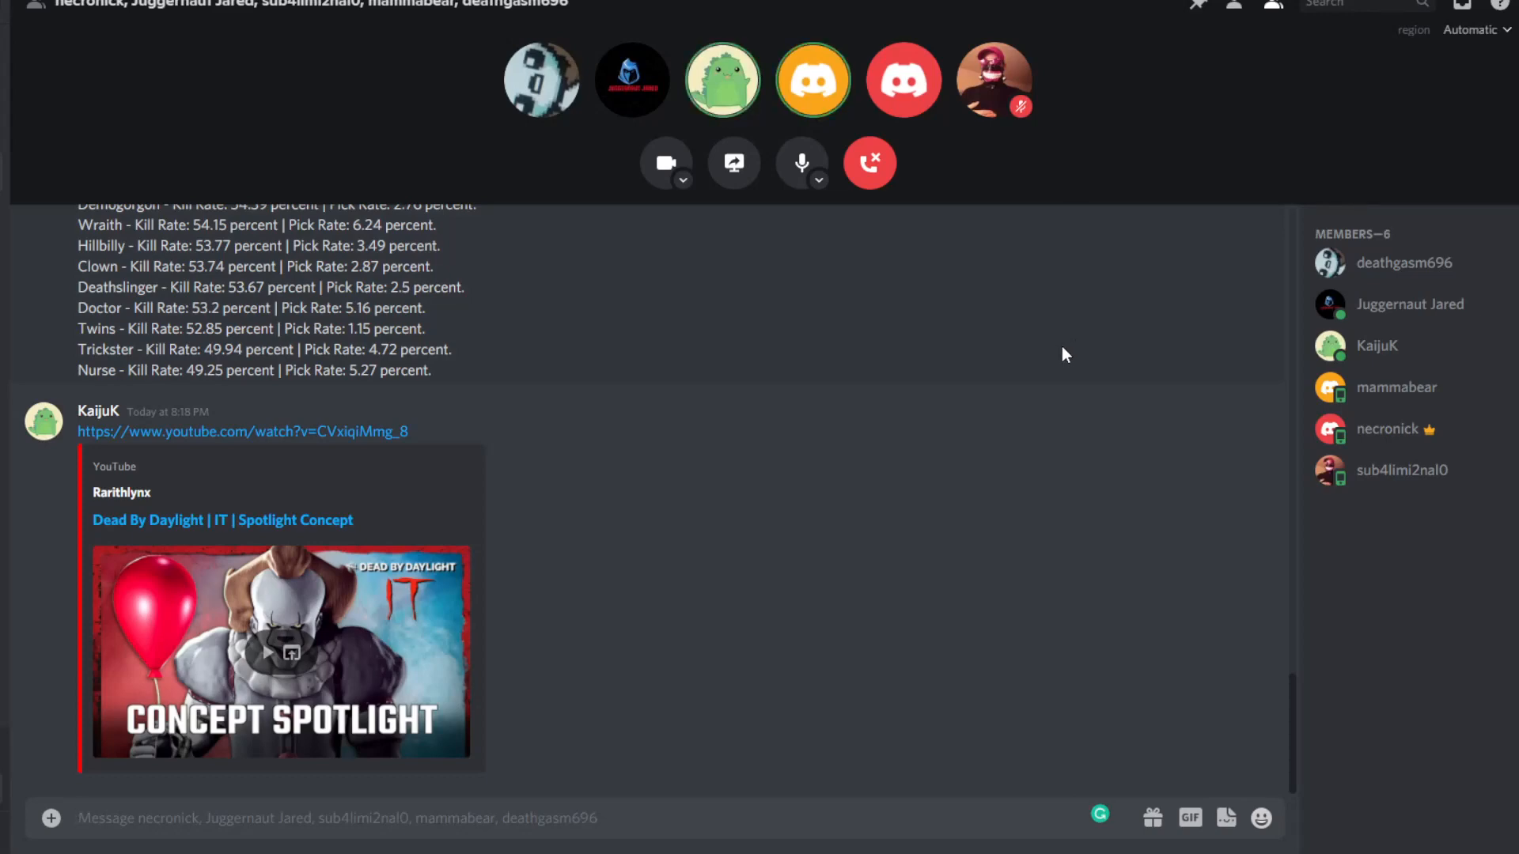
mouse_move(883, 712)
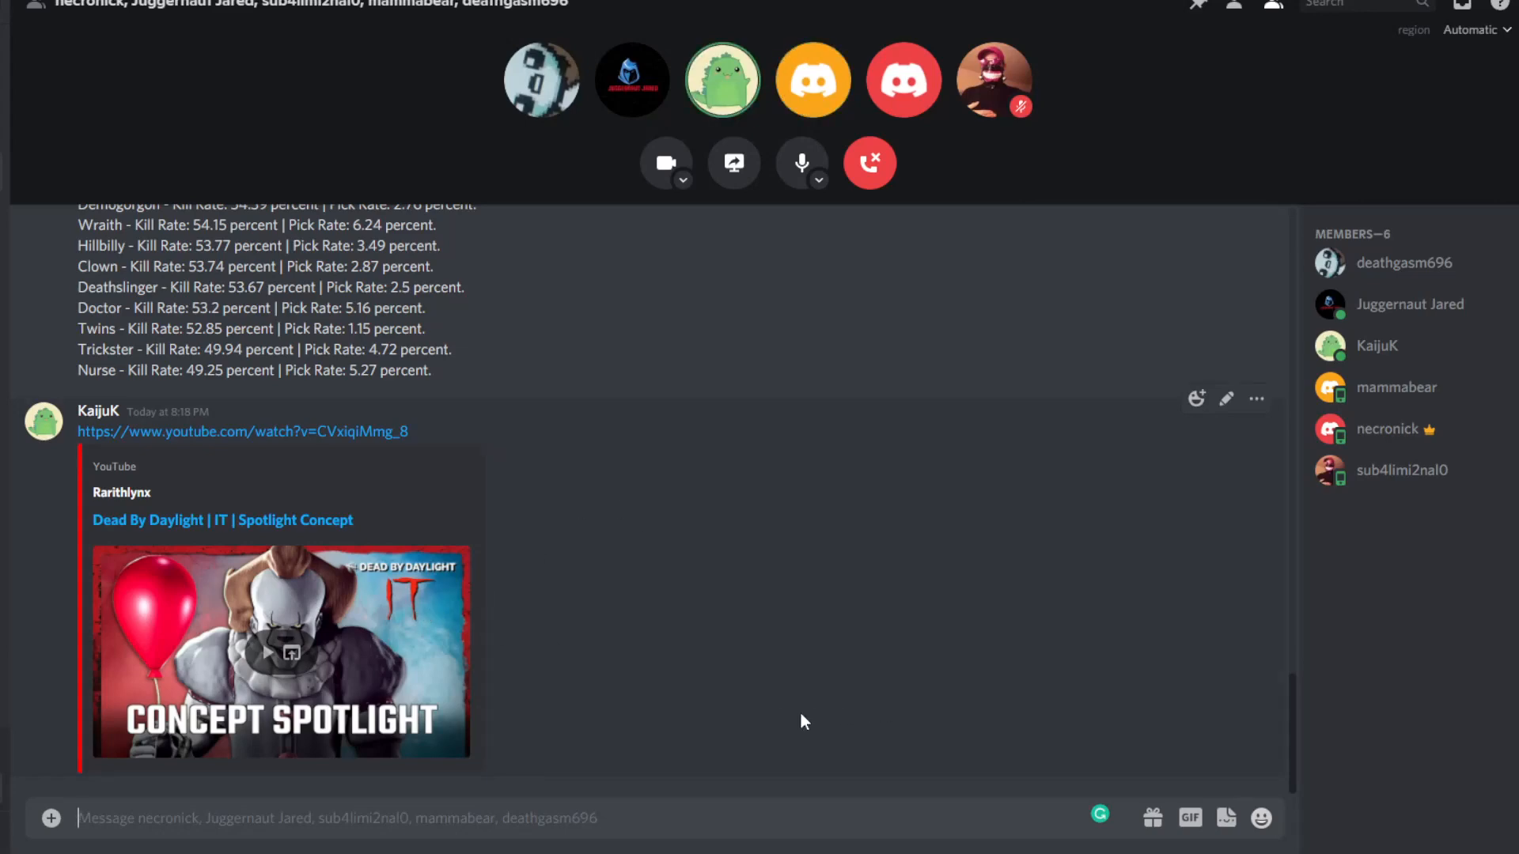
mouse_move(892, 347)
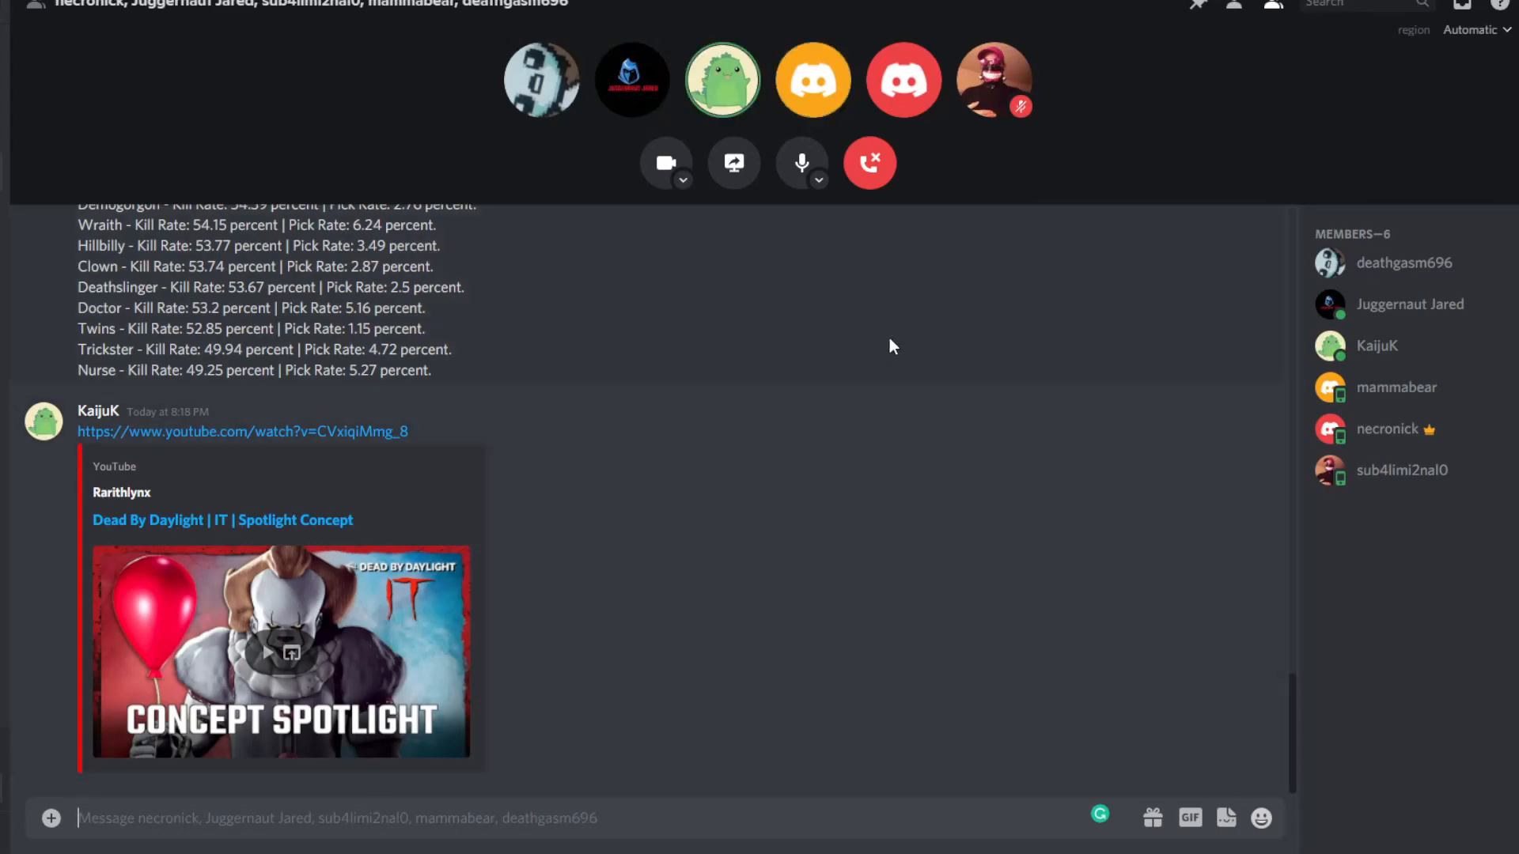
mouse_move(1213, 123)
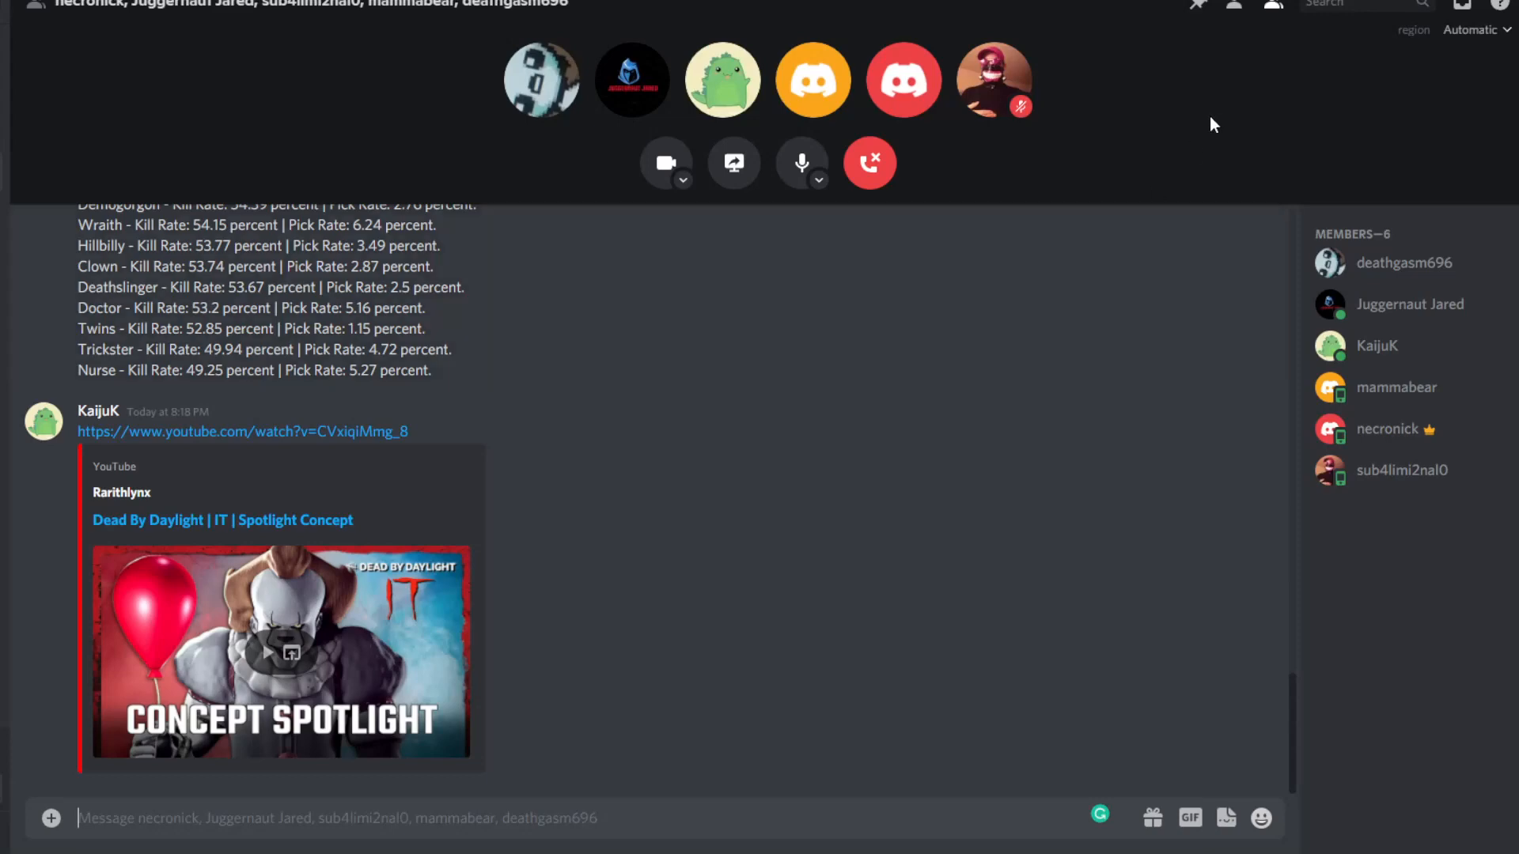
mouse_move(1022, 117)
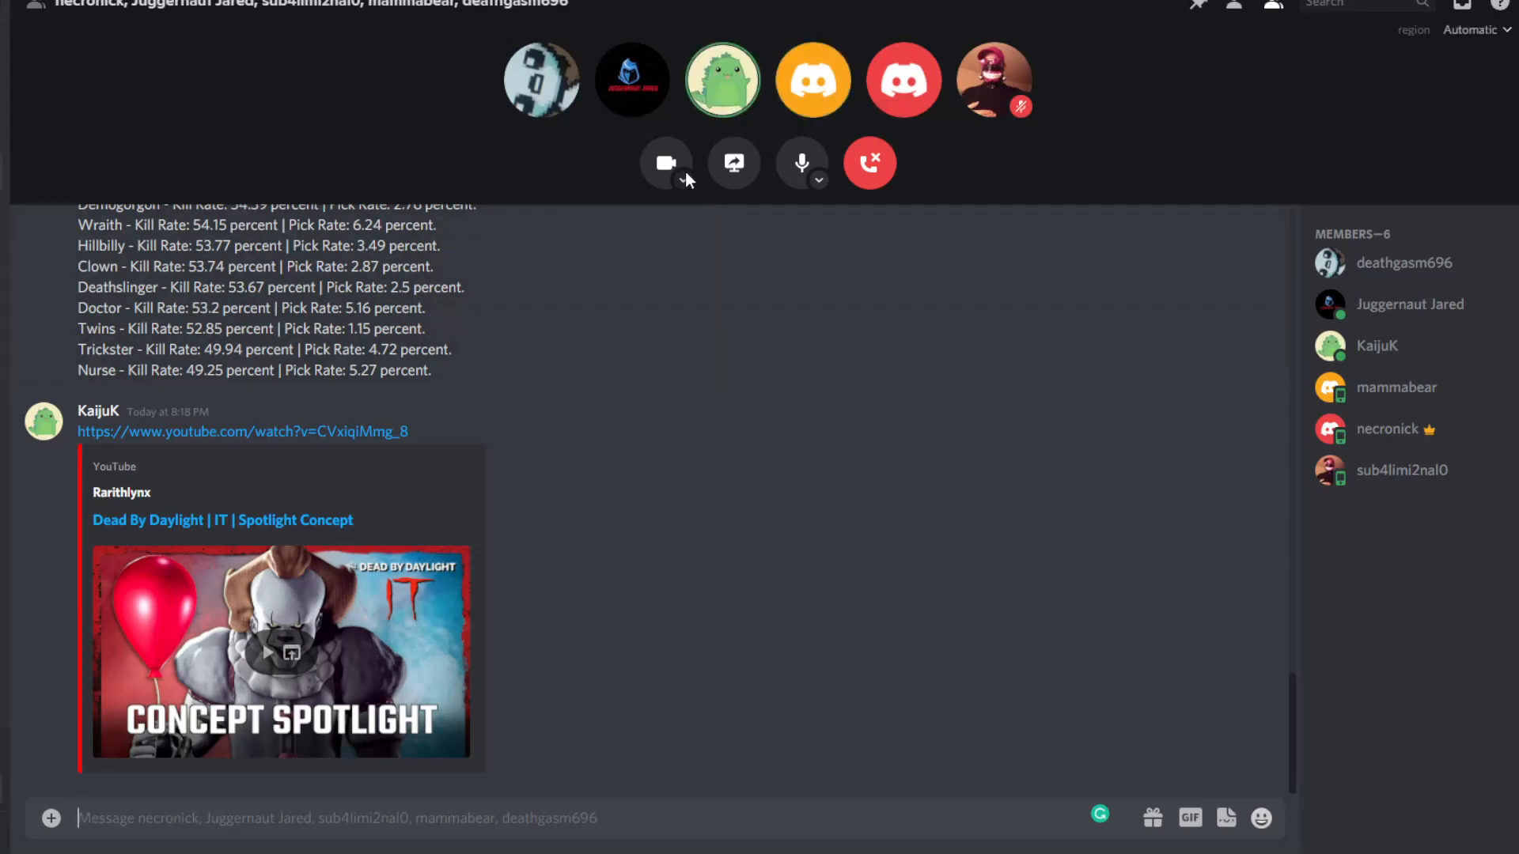
mouse_move(1064, 155)
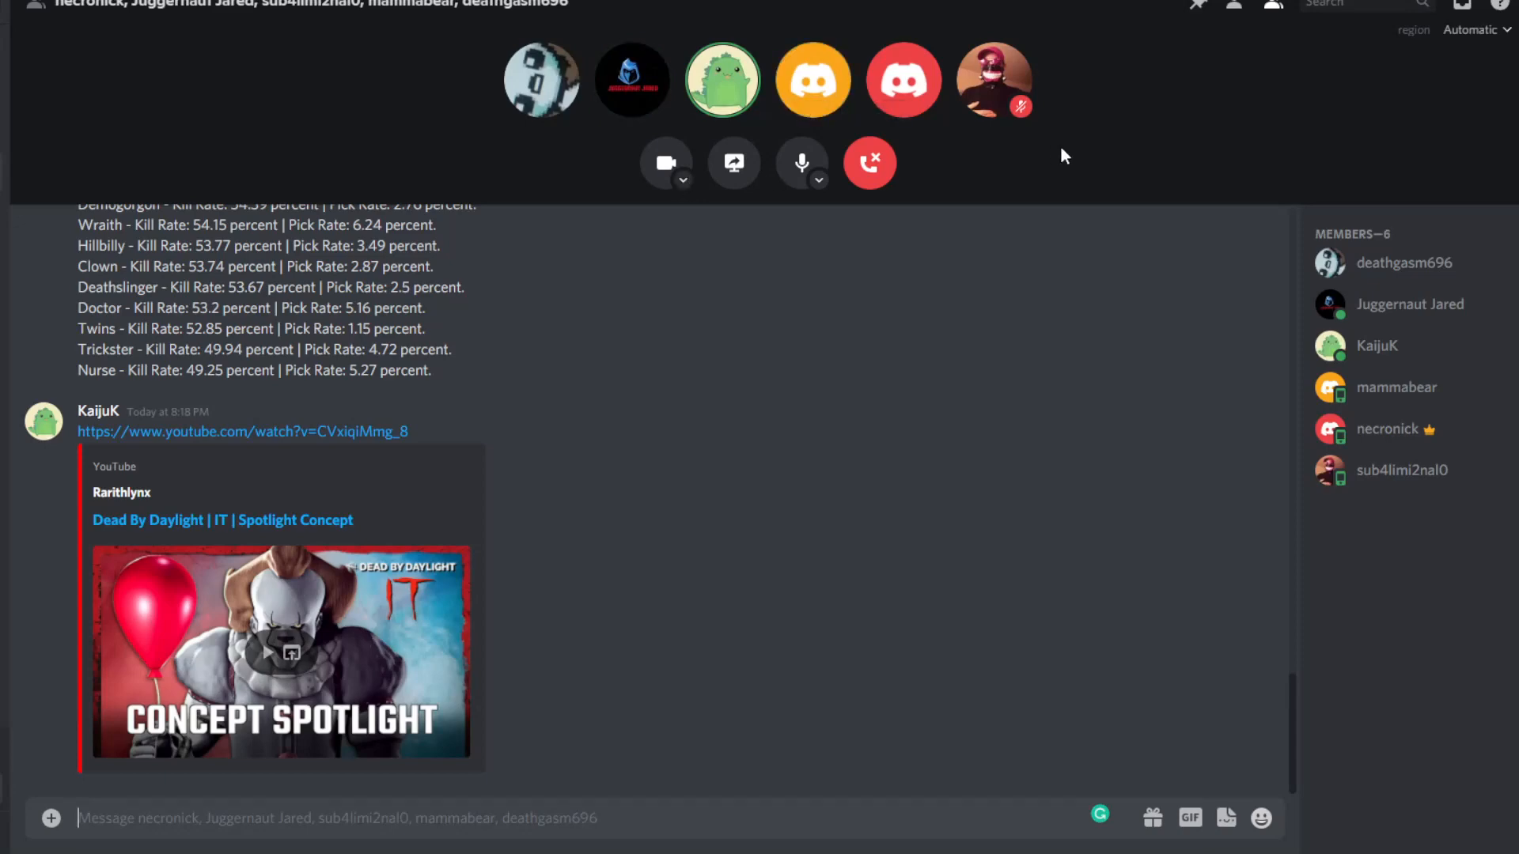
mouse_move(665, 161)
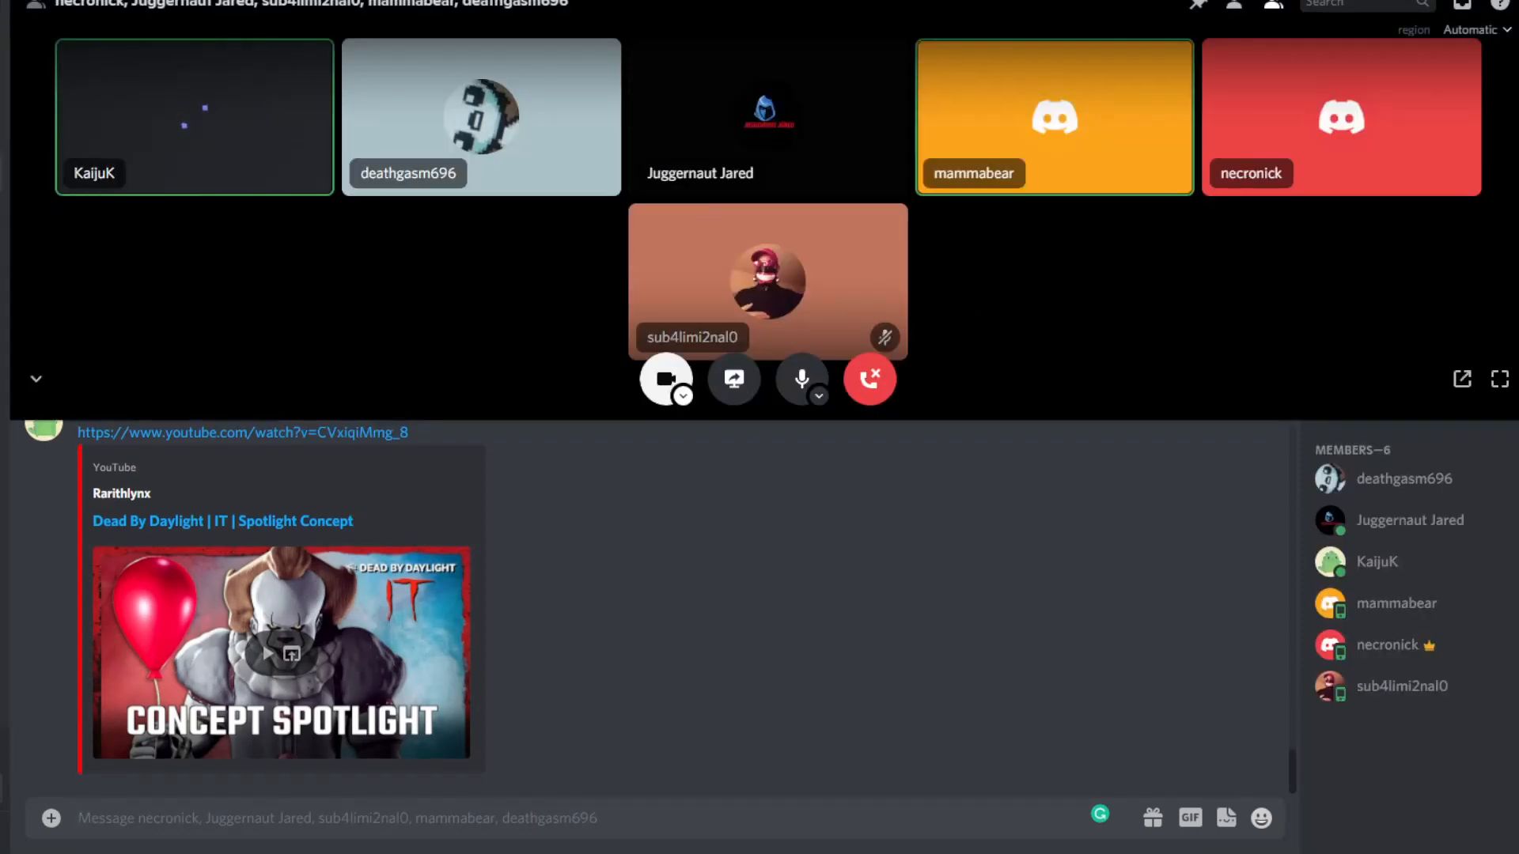
Expand the group video call to full screen, showing all six participant tiles
click(1500, 380)
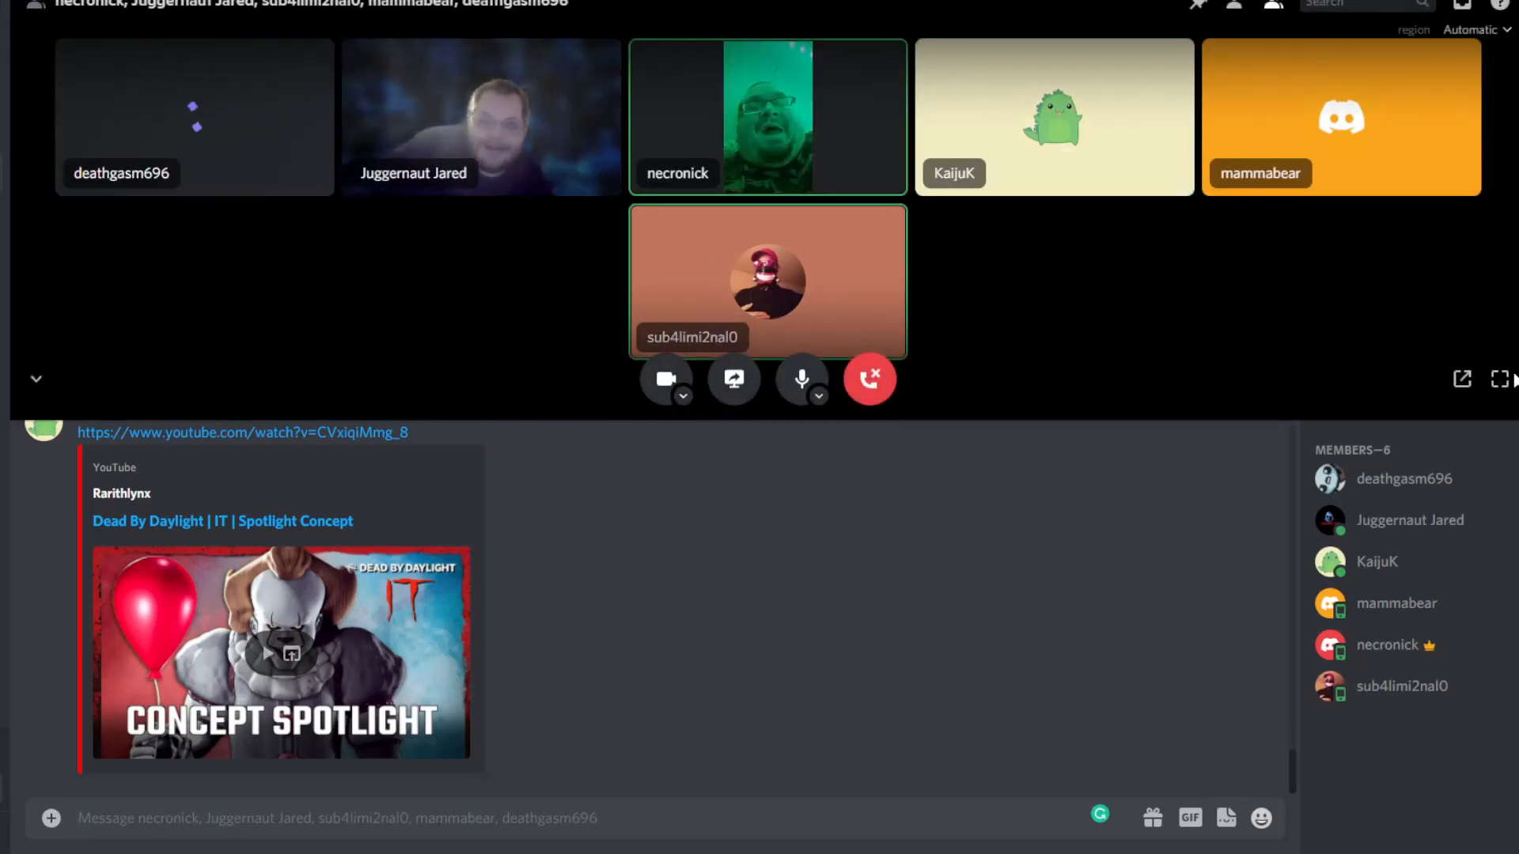
click(1497, 379)
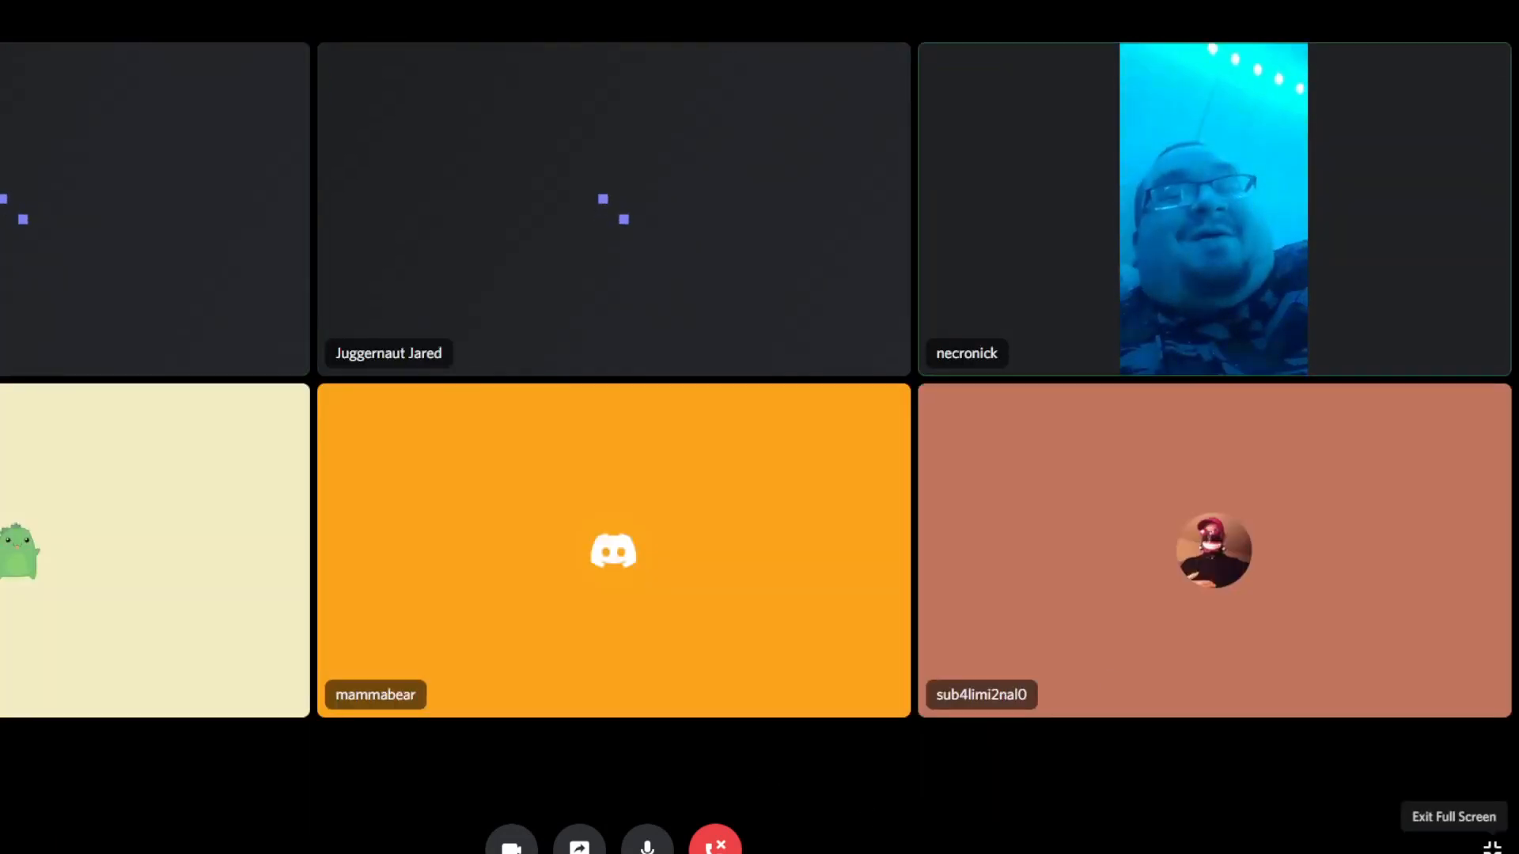
Exit full screen so the call tiles, chat with the YouTube link, and member list return
click(1453, 817)
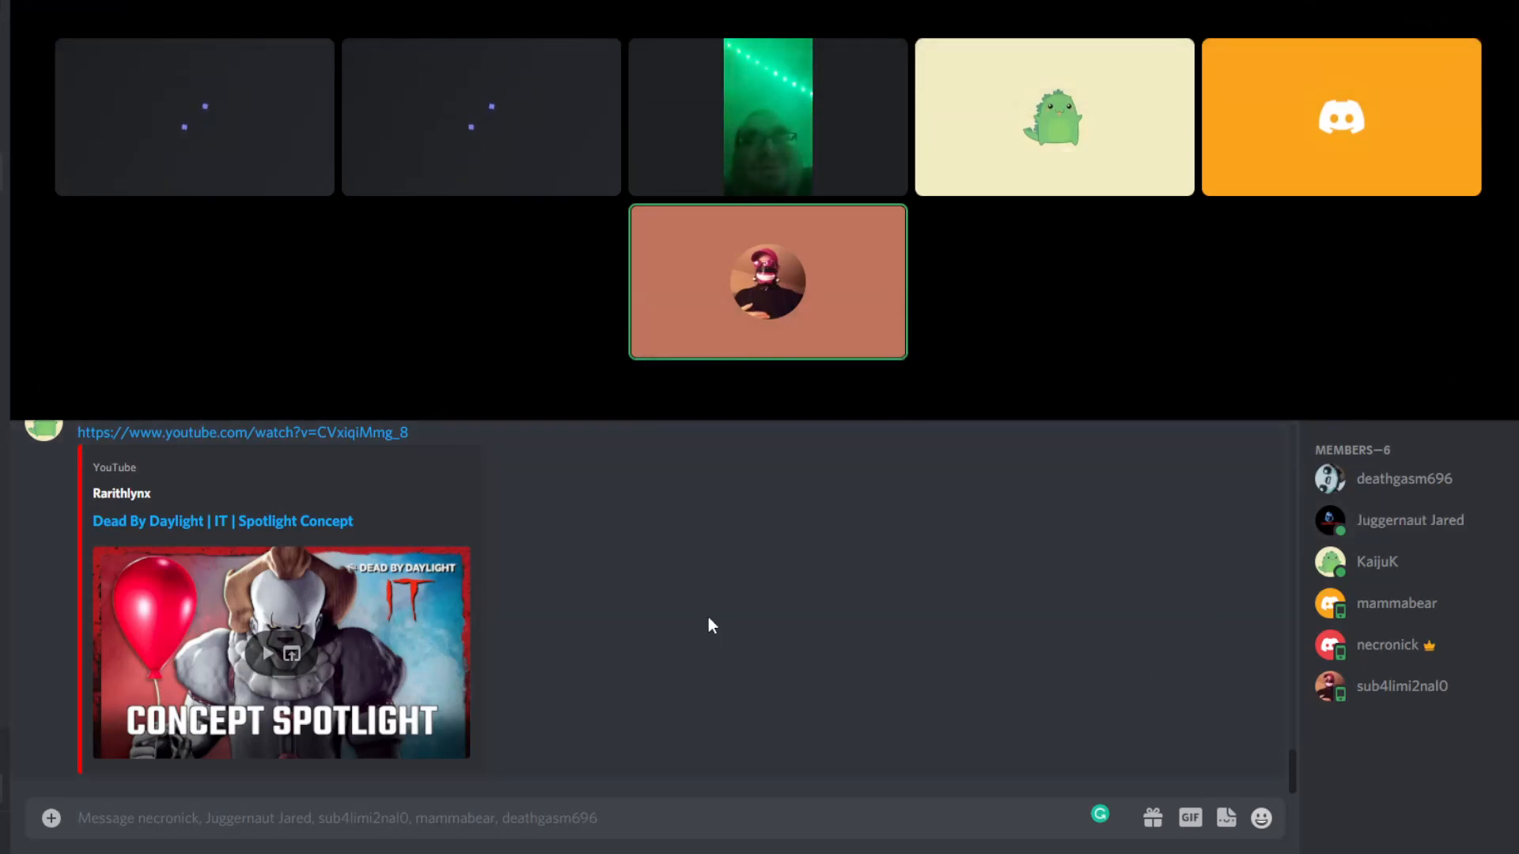
mouse_move(921, 645)
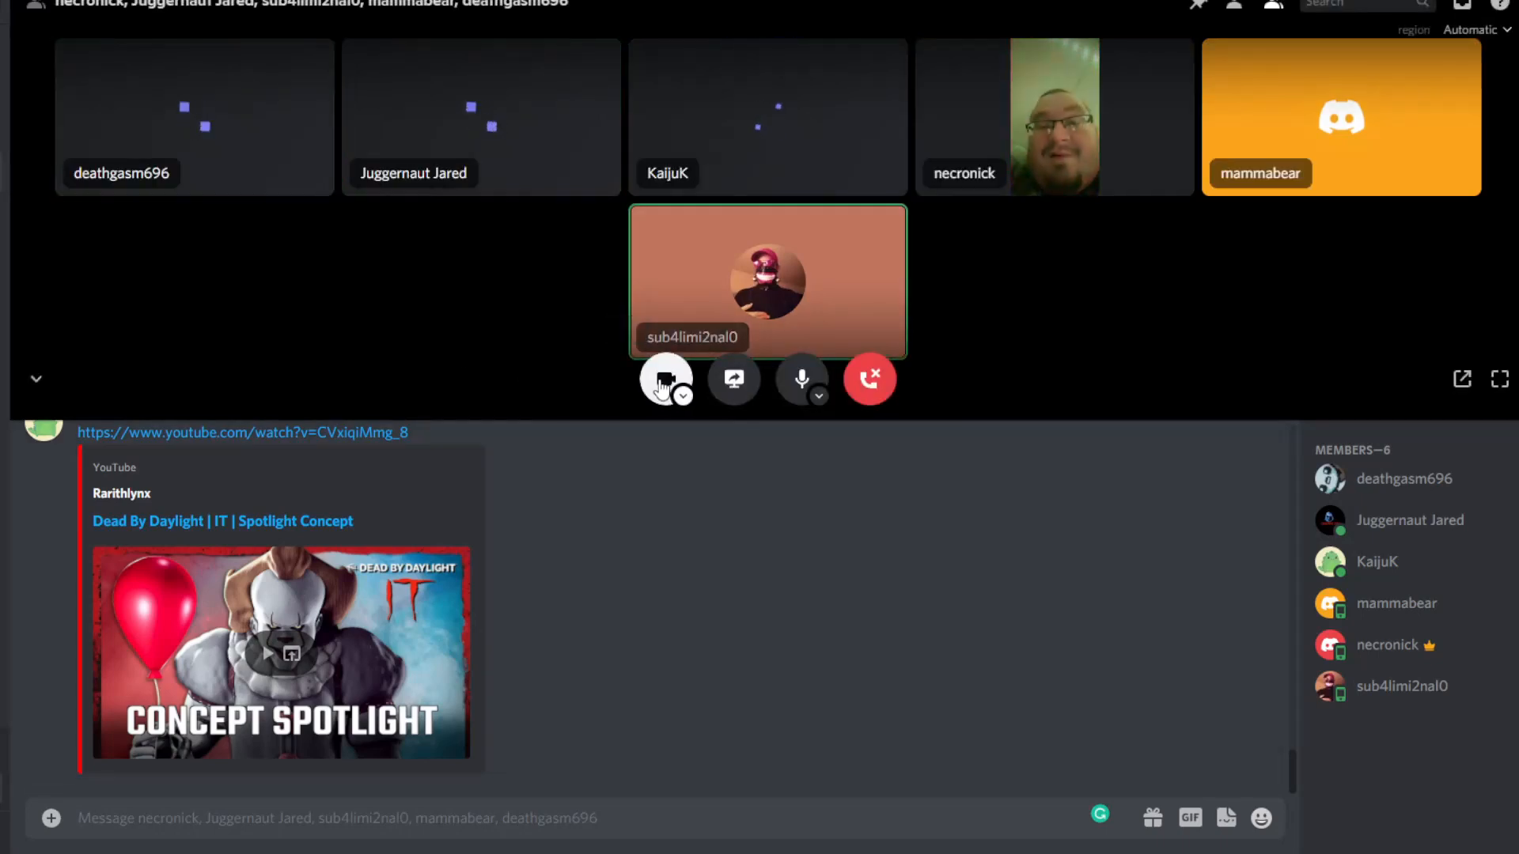
mouse_move(801, 379)
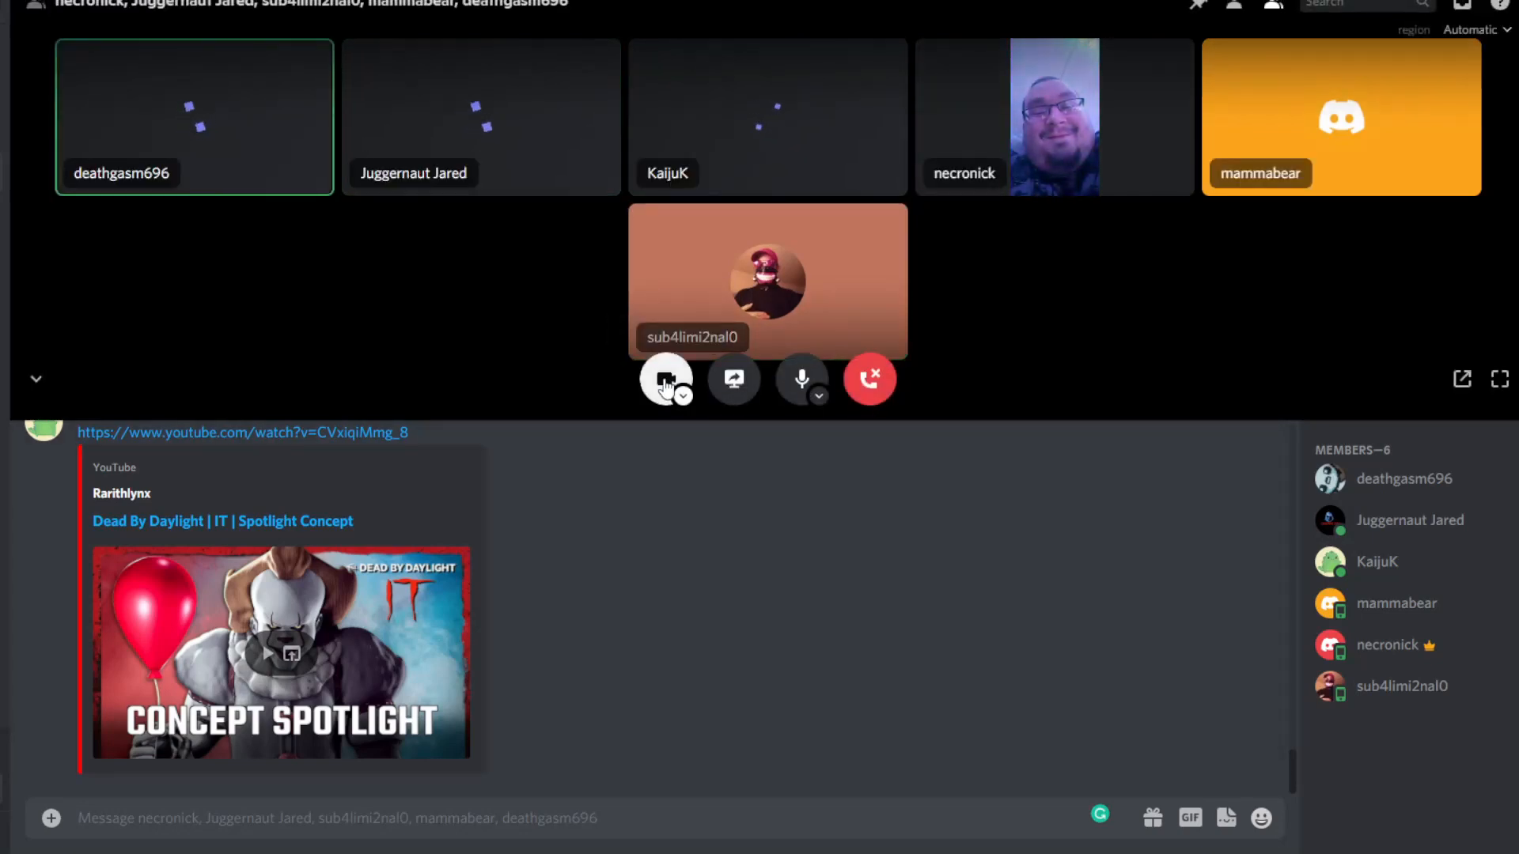
click(665, 380)
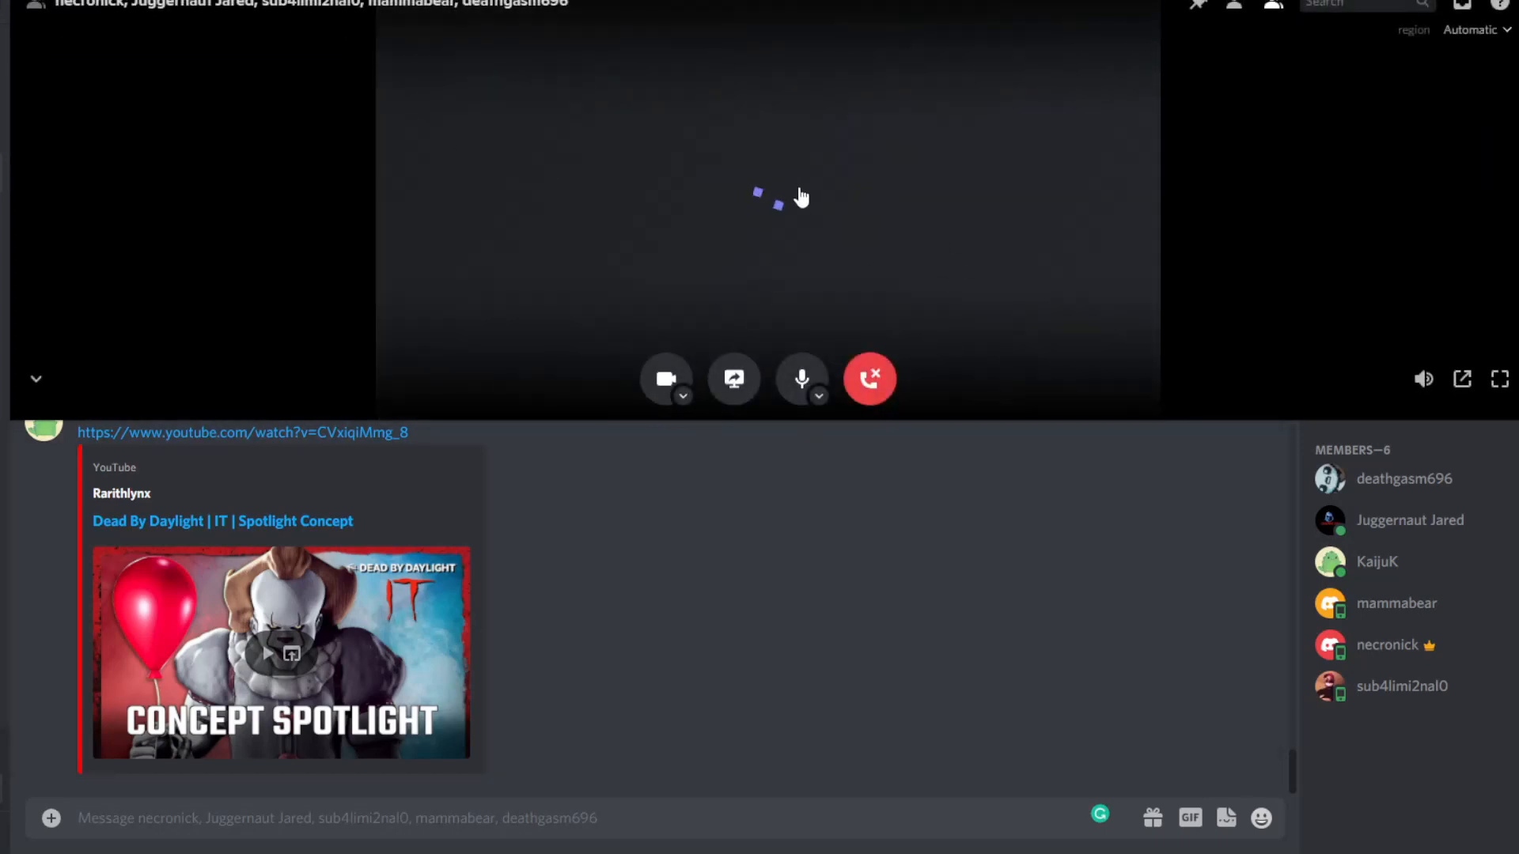
mouse_move(1292, 315)
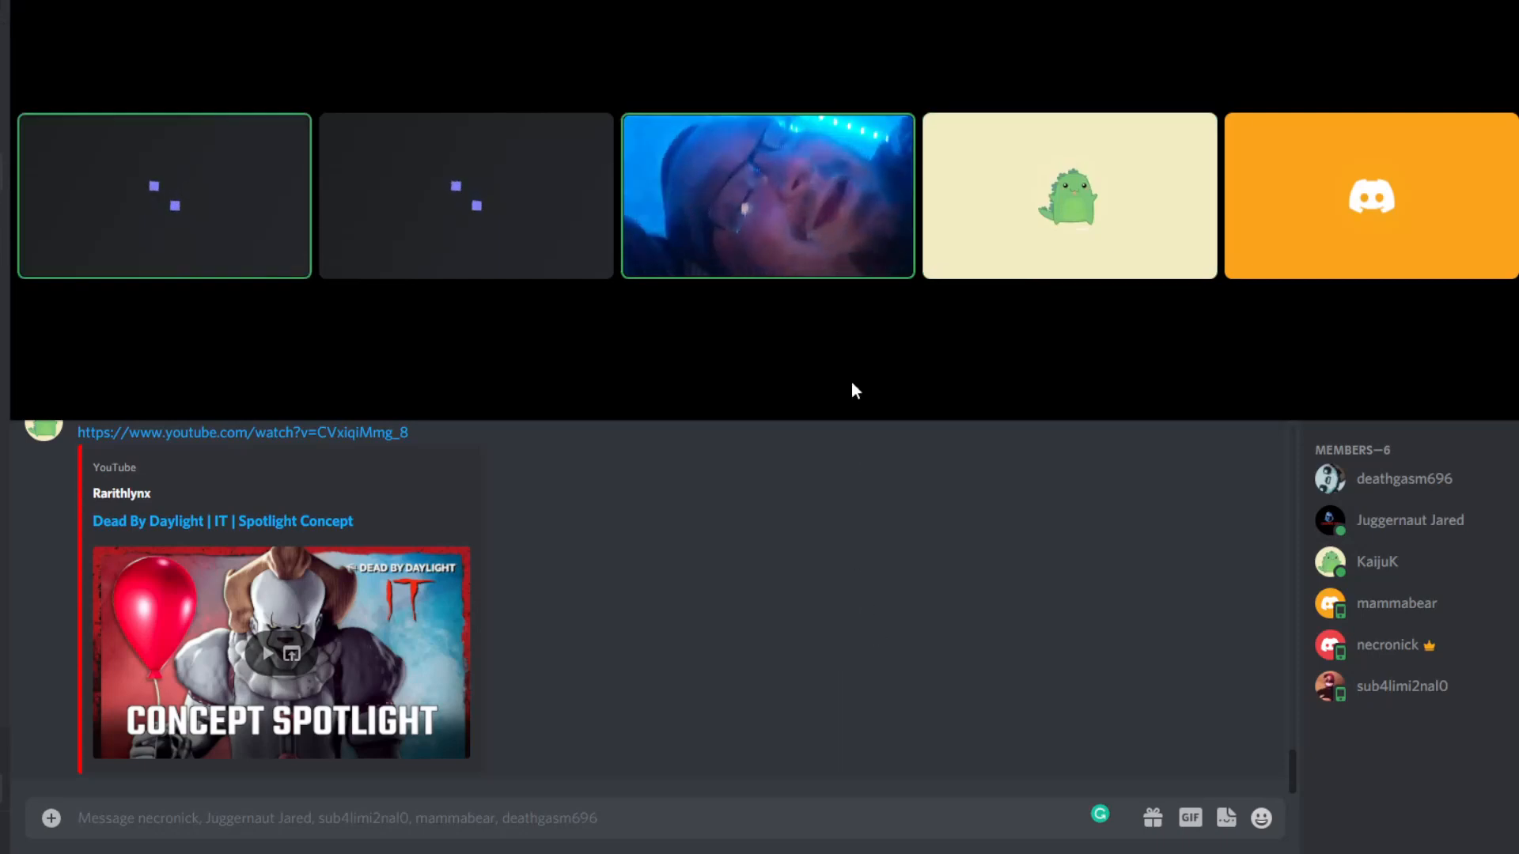
mouse_move(896, 614)
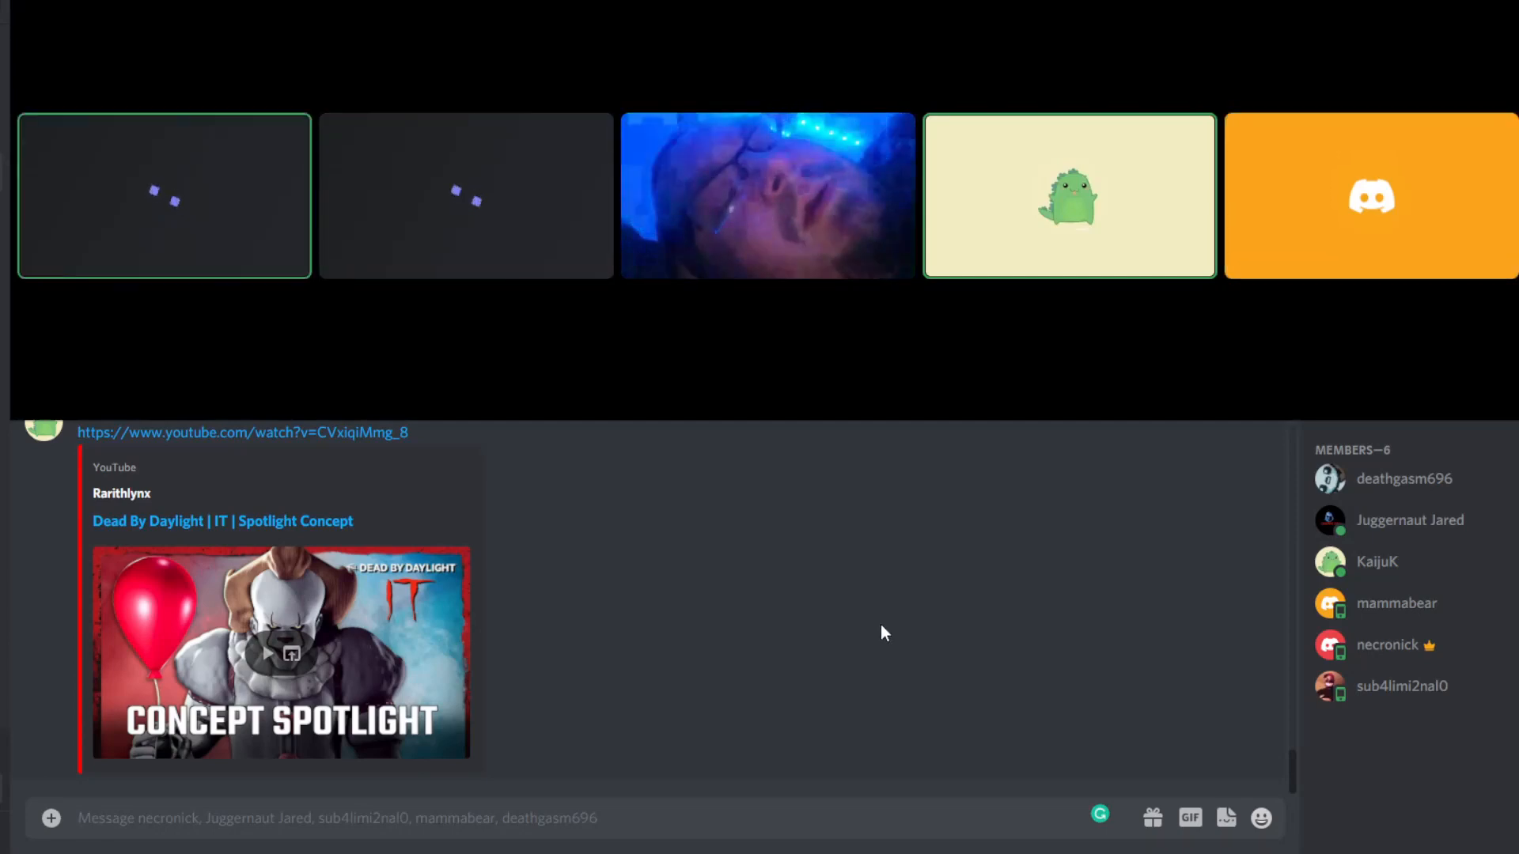
mouse_move(973, 683)
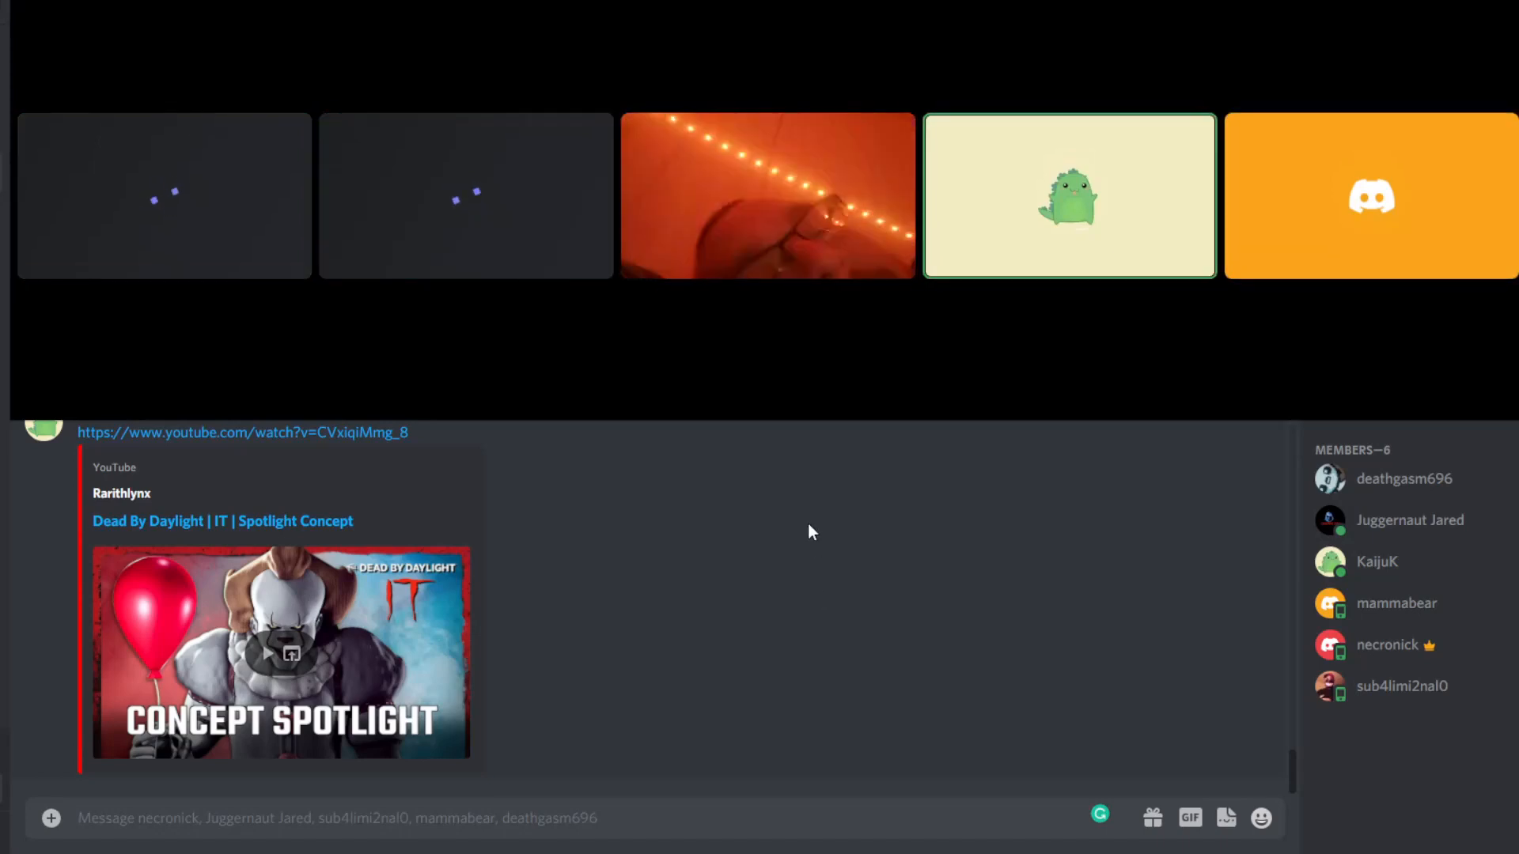
mouse_move(819, 529)
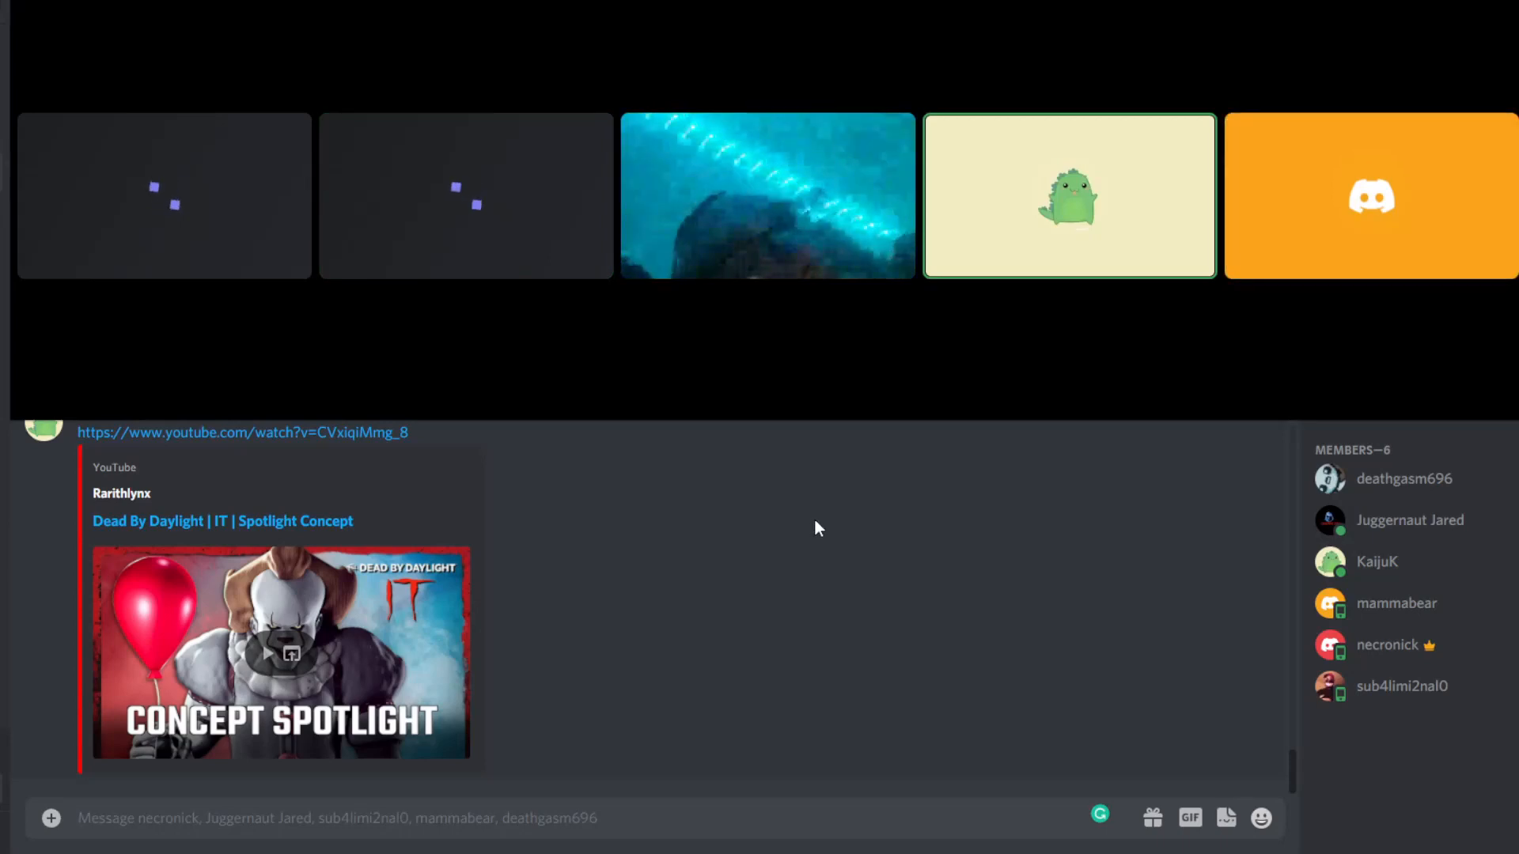